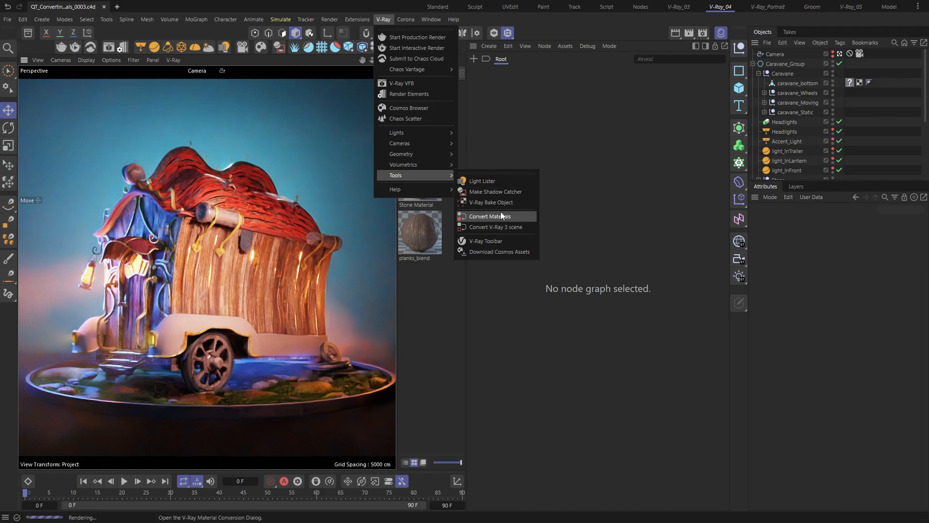
# Bring up the V-Ray Material Conversion dialog and move it over the viewport's top-left
pyautogui.click(490, 216)
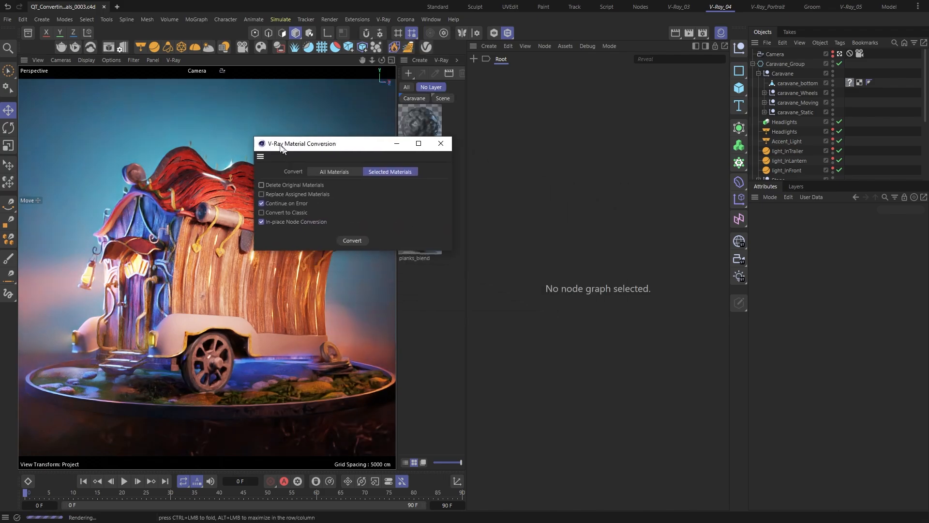
pyautogui.moveTo(302, 143); pyautogui.dragTo(243, 83)
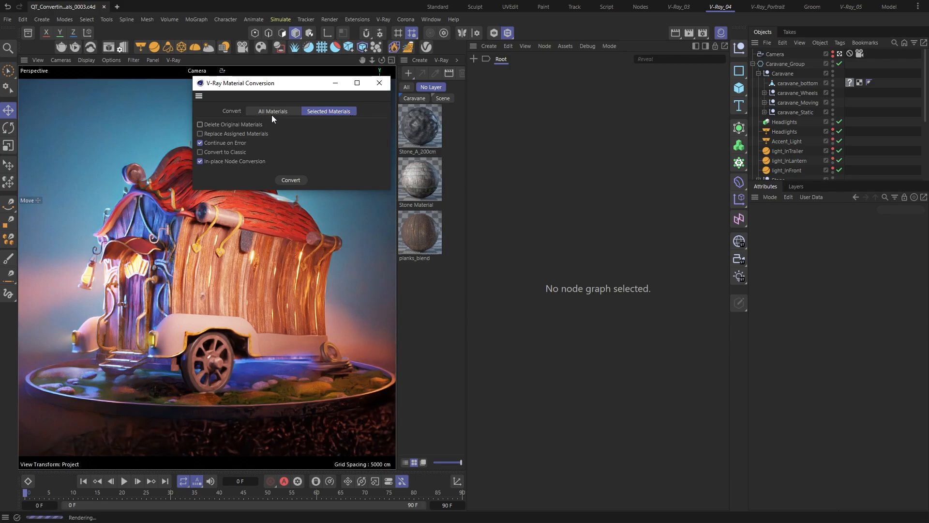
pyautogui.moveTo(252, 169)
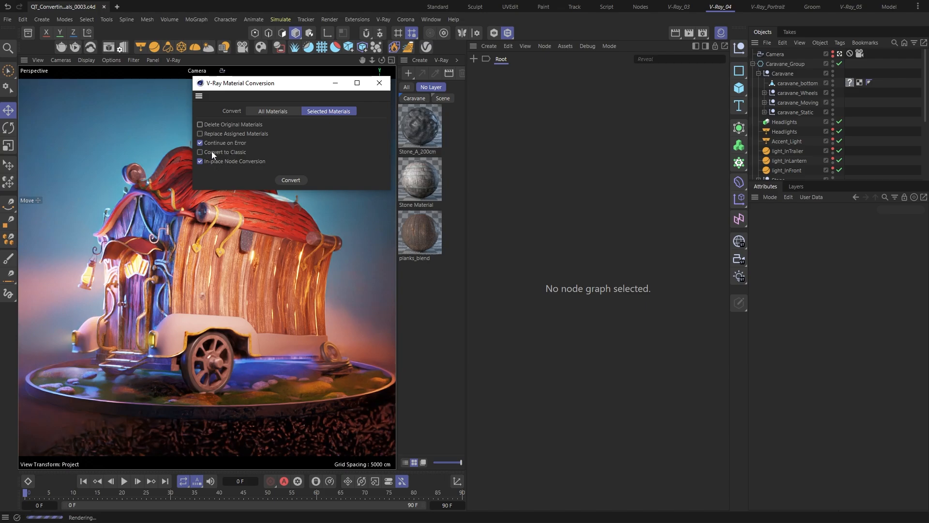
# Convert planks_blend to a classic V-Ray blend material with Convert to Classic enabled
pyautogui.click(200, 151)
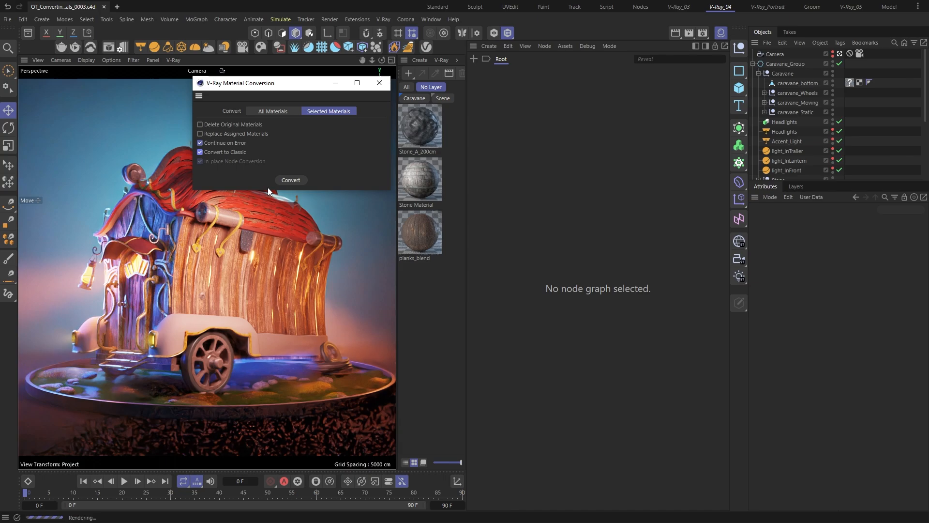
pyautogui.click(420, 231)
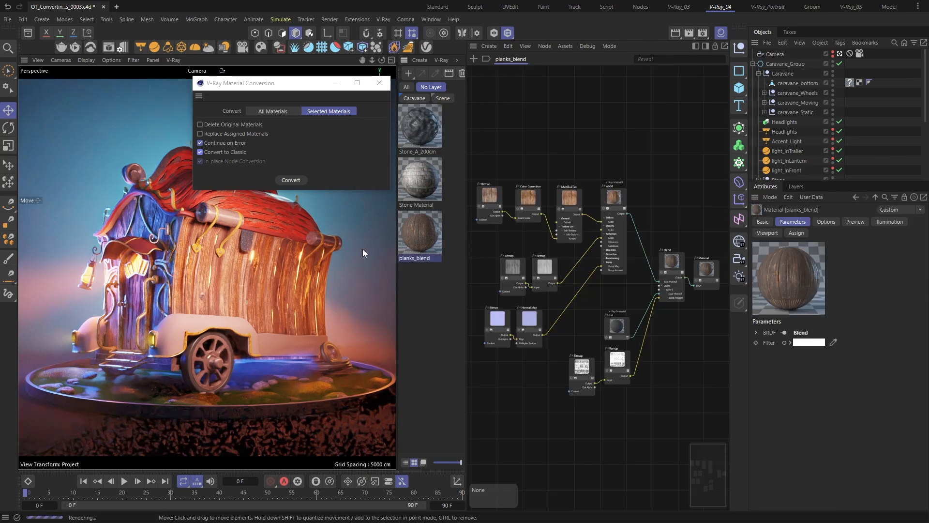
pyautogui.click(290, 182)
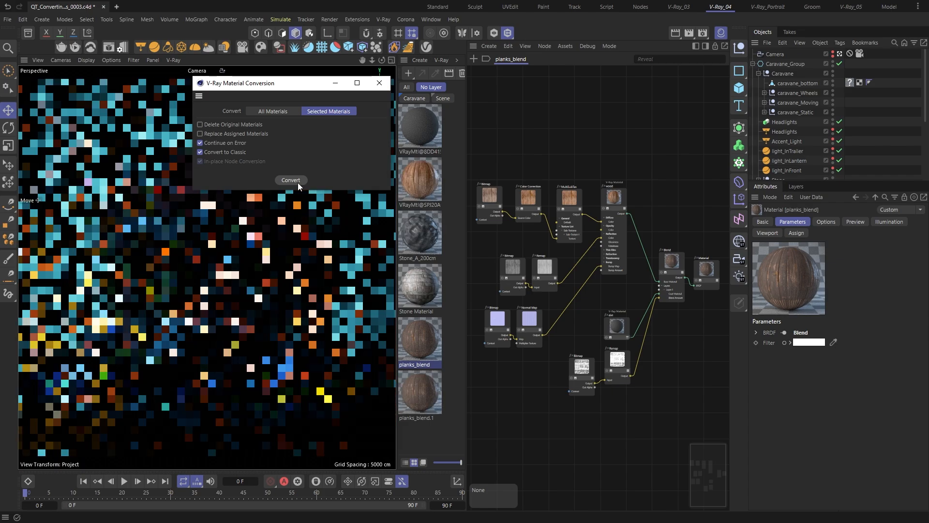
pyautogui.click(291, 181)
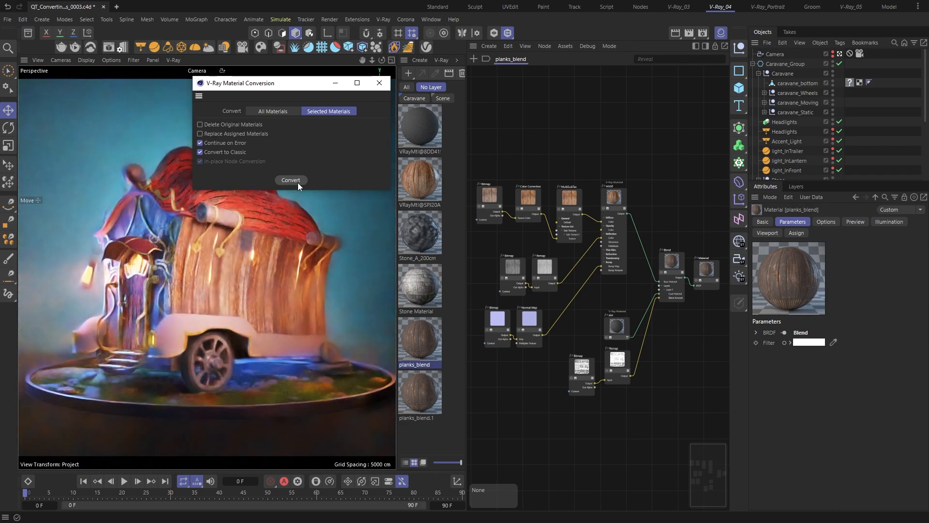
pyautogui.click(291, 180)
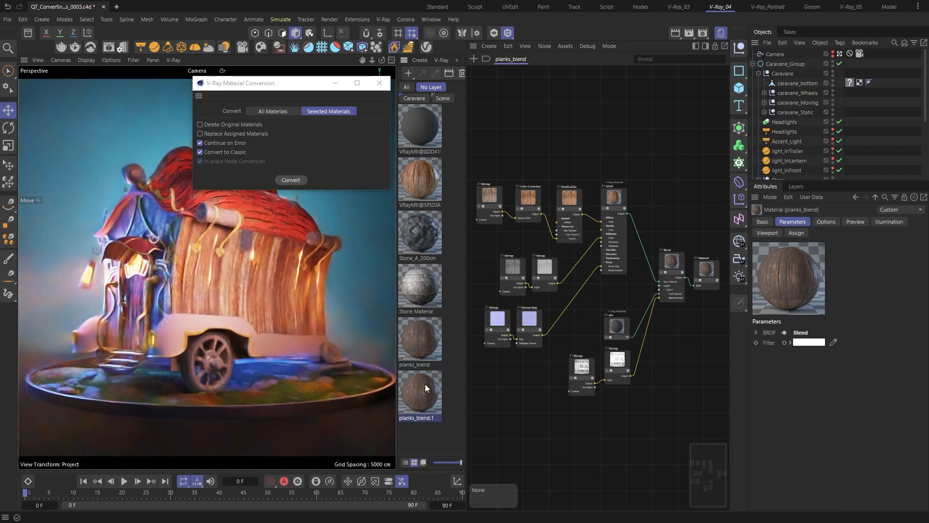
# Inspect planks_blend.1's base material and its multi-sub diffuse texture list in the Material Editor
pyautogui.doubleClick(420, 394)
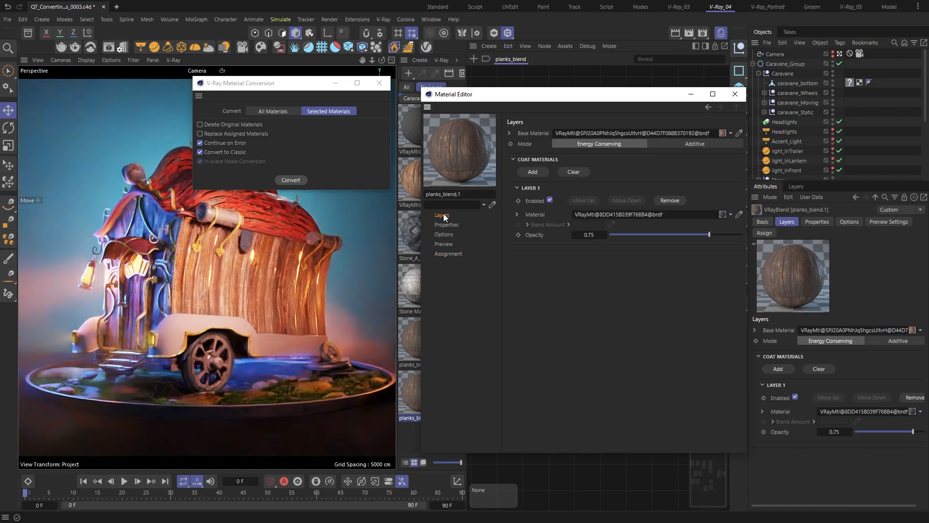
pyautogui.click(442, 214)
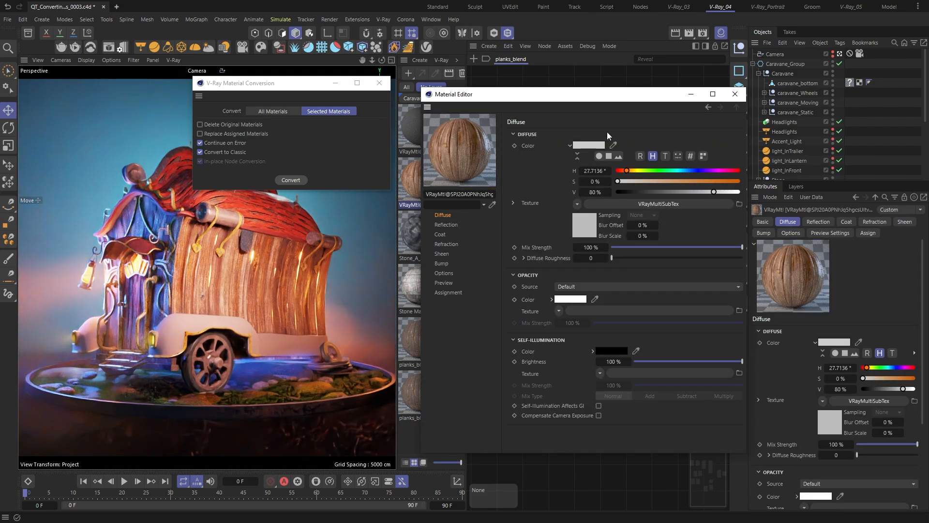
pyautogui.click(542, 119)
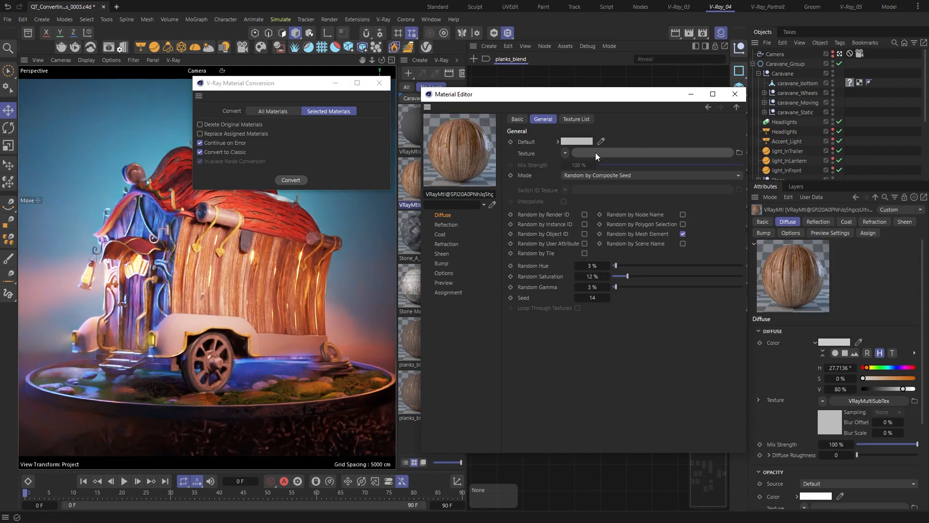
pyautogui.click(576, 119)
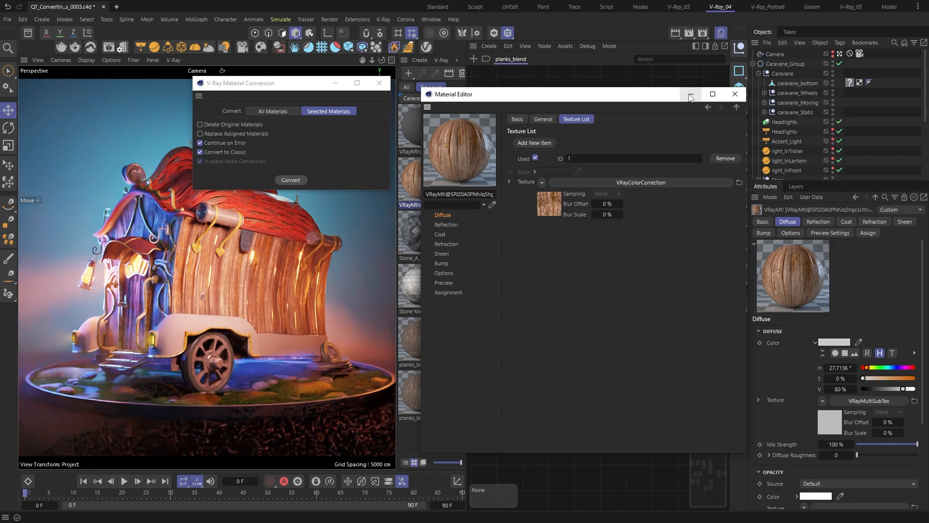
pyautogui.click(735, 94)
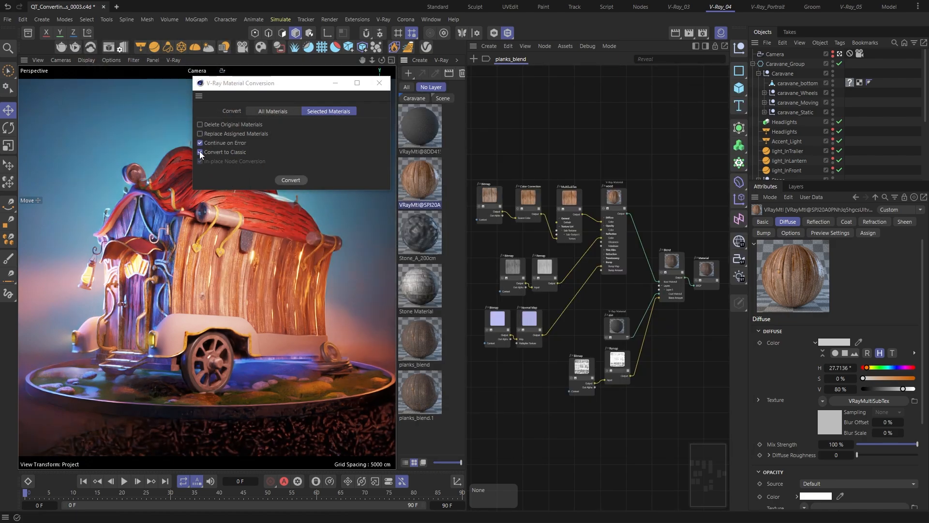
# Disable Convert to Classic, then import the liked Cosmos asset Wood Teak 33-35 100cm onto caravane_bottom
pyautogui.click(384, 19)
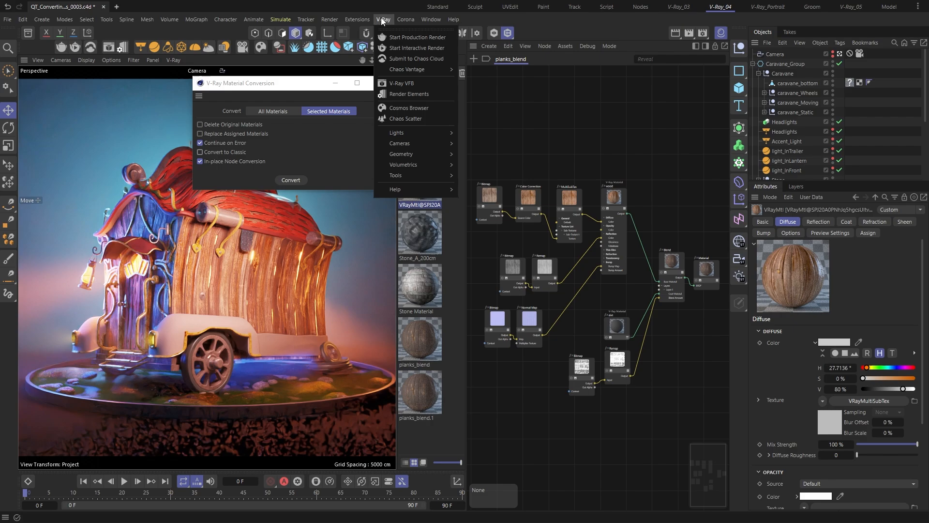
pyautogui.click(408, 108)
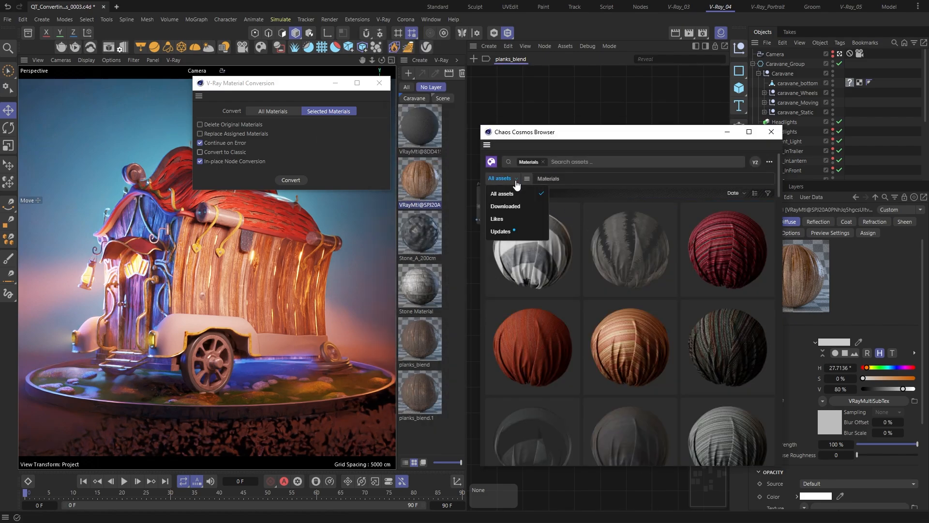
pyautogui.click(496, 219)
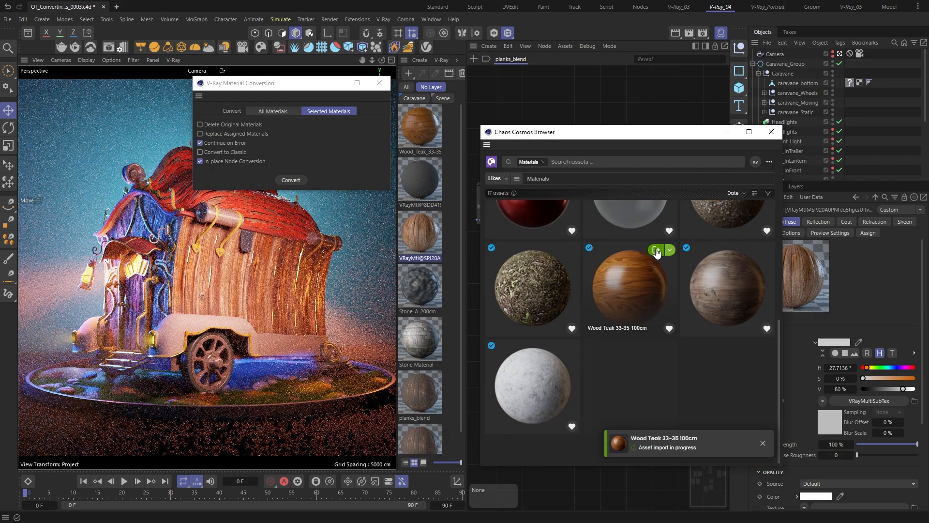
pyautogui.click(771, 132)
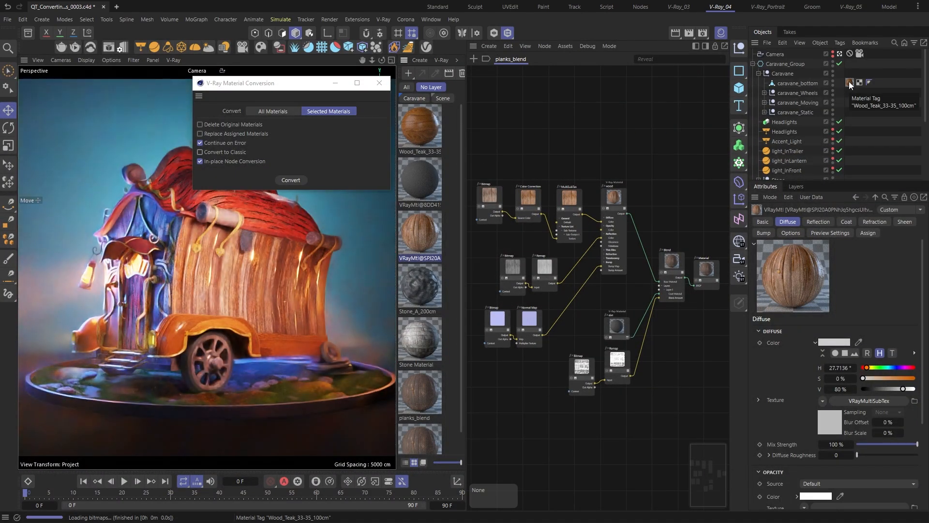
# Convert Wood_Teak_33-35_100cm to V-Ray nodes with Delete Original and Replace Assigned Materials, then view its graph
pyautogui.click(420, 127)
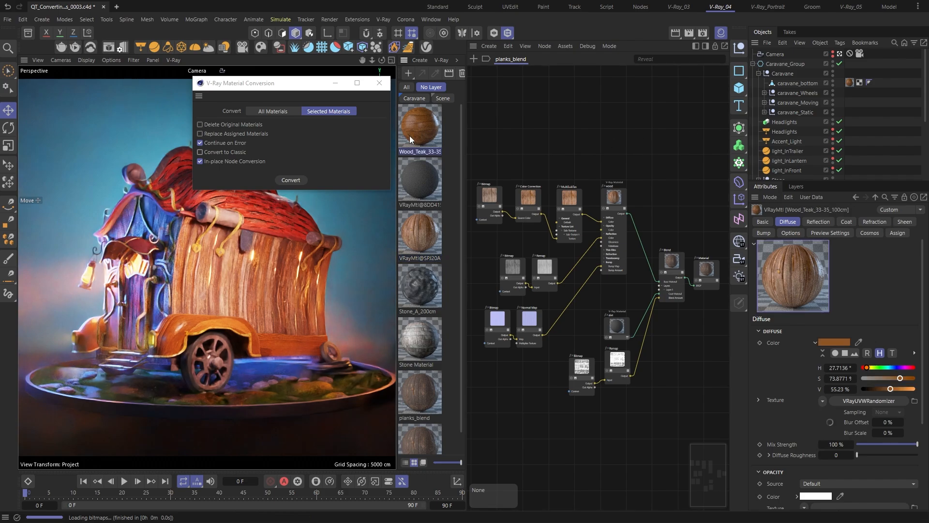
pyautogui.moveTo(219, 129)
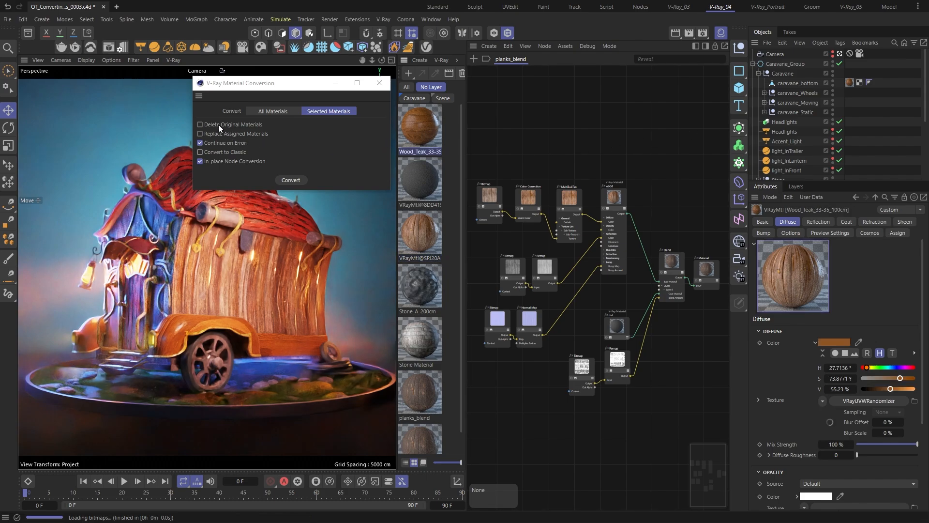
pyautogui.click(200, 124)
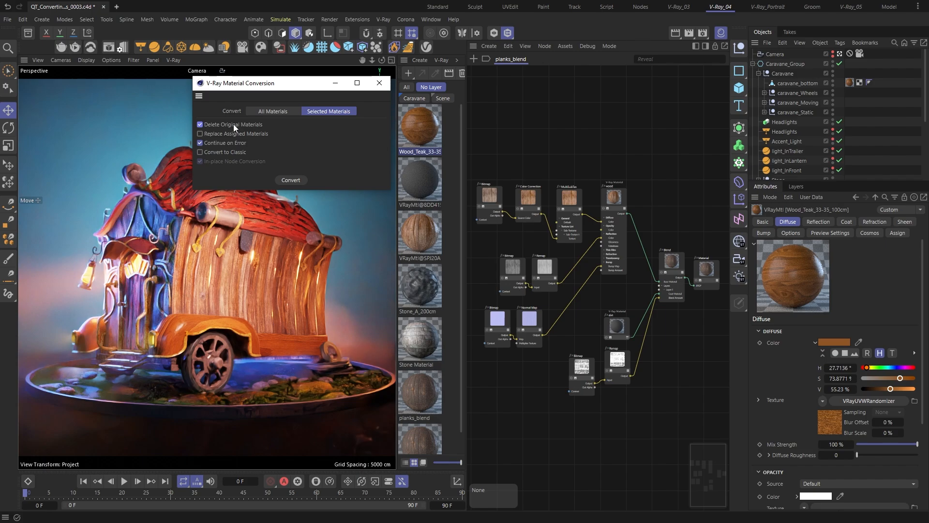
pyautogui.moveTo(233, 136)
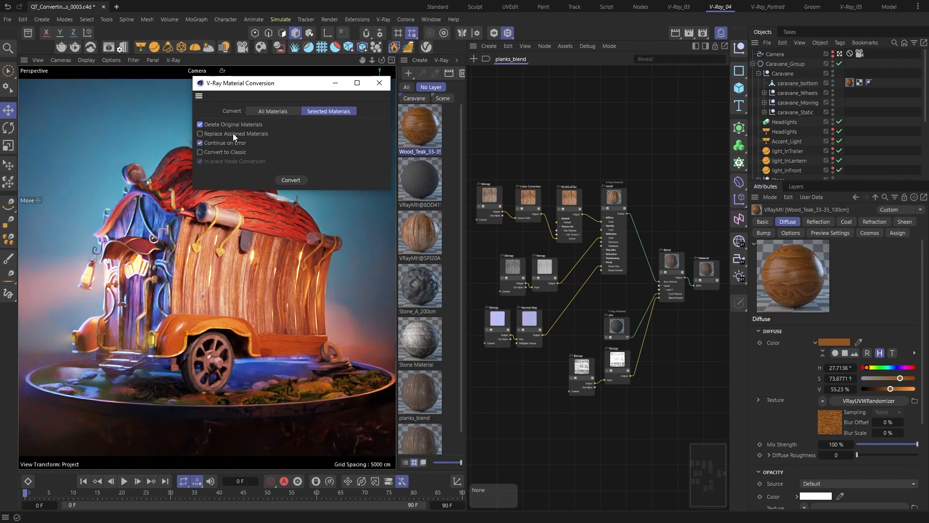
pyautogui.click(200, 133)
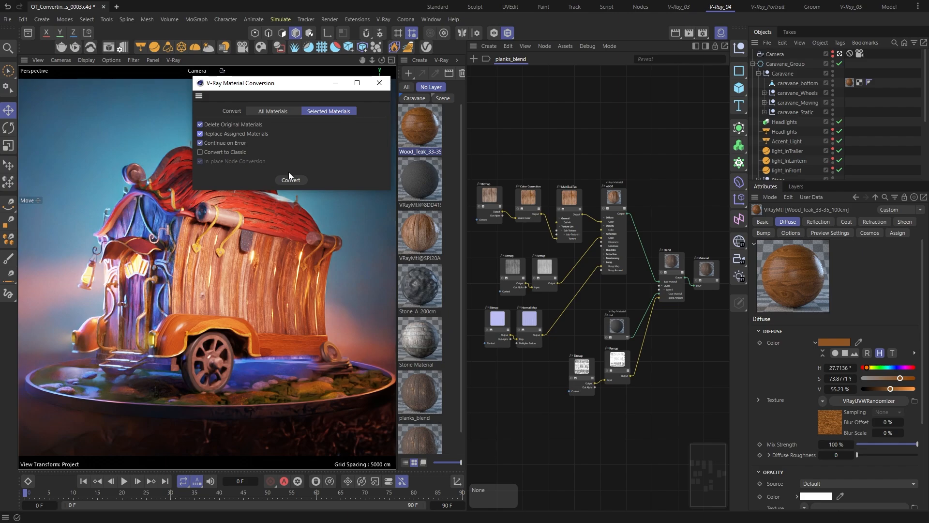
pyautogui.click(290, 181)
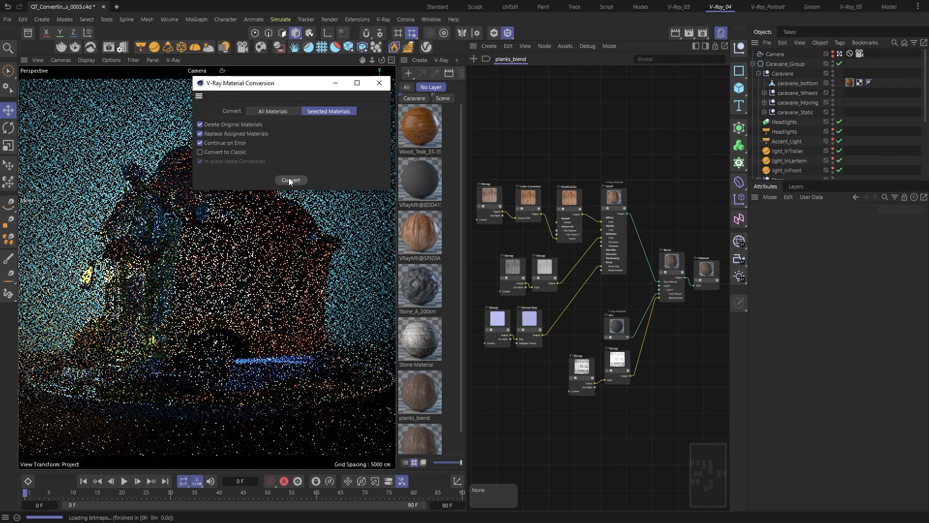
pyautogui.click(290, 180)
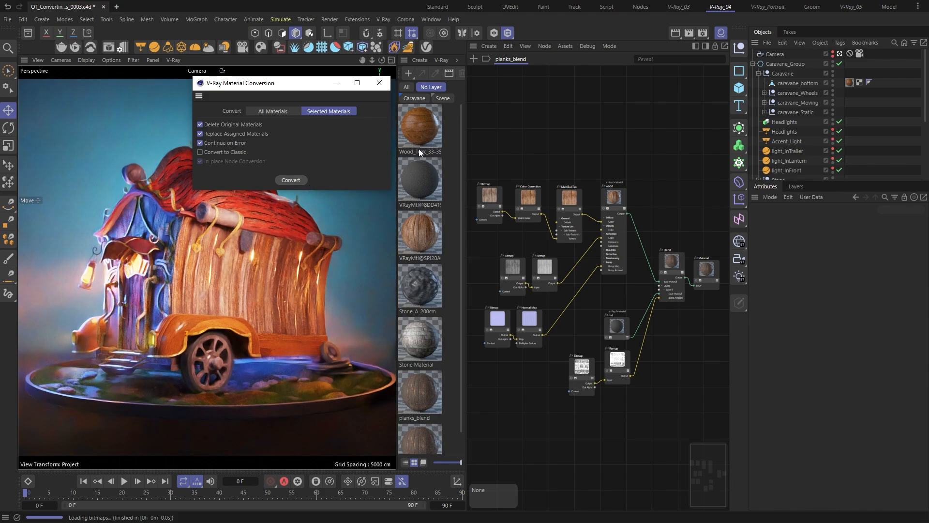
pyautogui.click(420, 127)
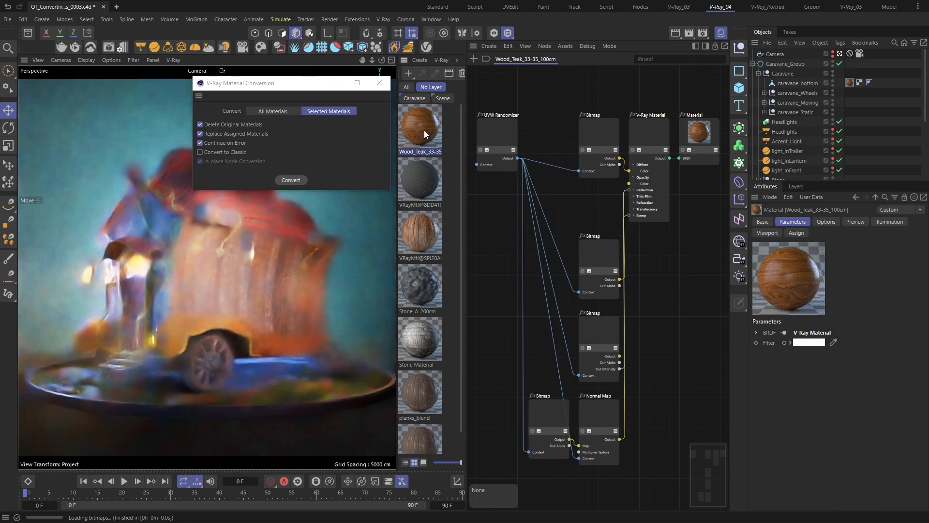
# Tint the teak node material red via Color Correction and find Wood Maple 002 by searching 'wood'
pyautogui.click(290, 179)
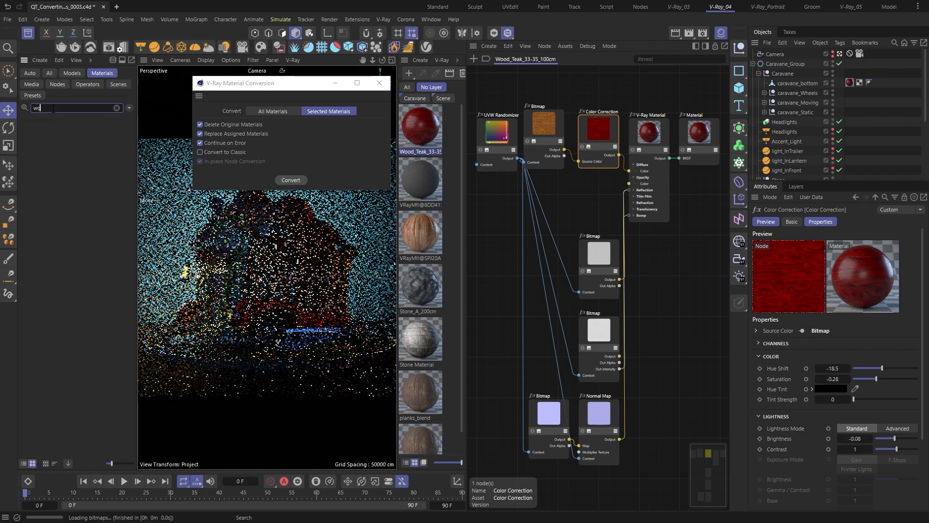
pyautogui.write('wood')
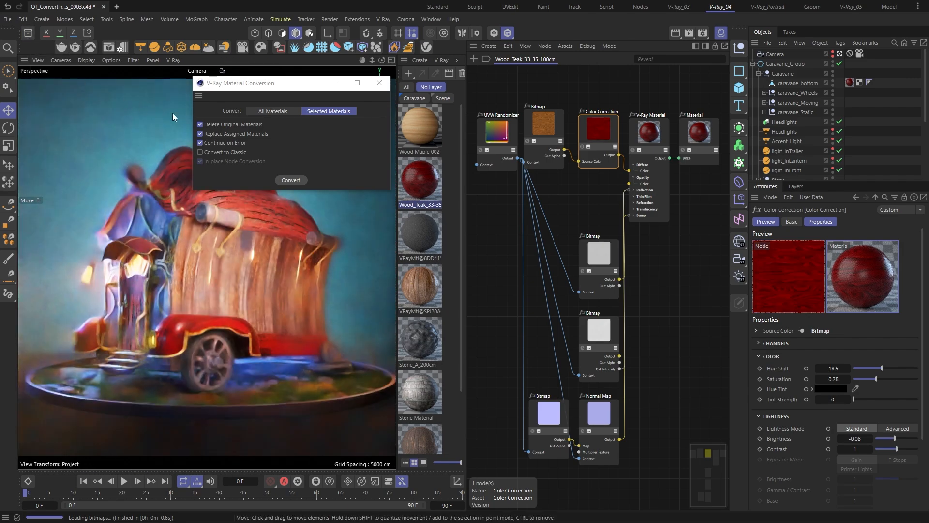
# Convert Wood Maple 002 in place to V-Ray nodes, keeping the original and existing assignments
pyautogui.click(420, 124)
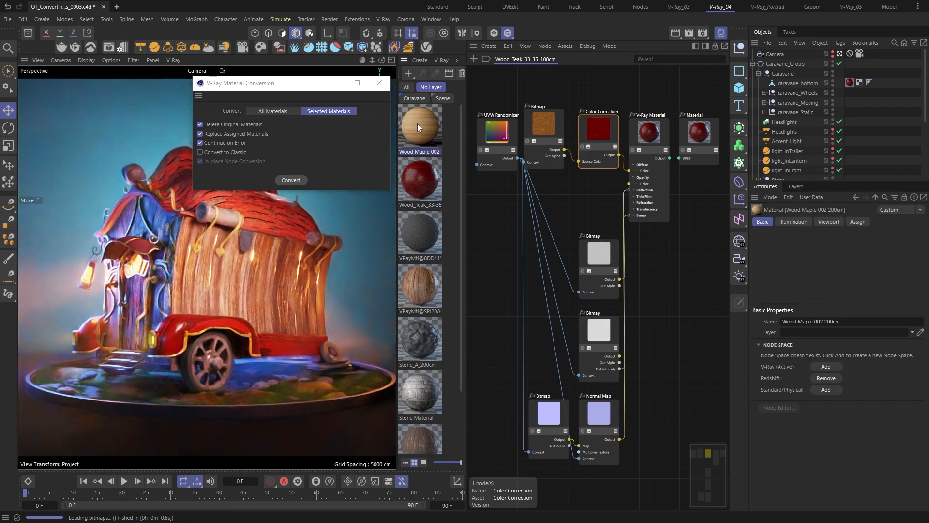
pyautogui.click(200, 161)
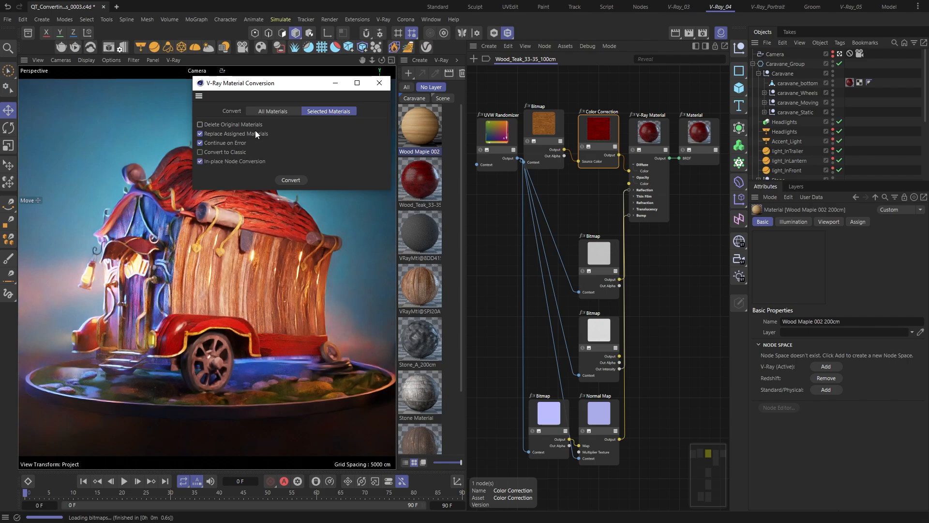
pyautogui.click(199, 133)
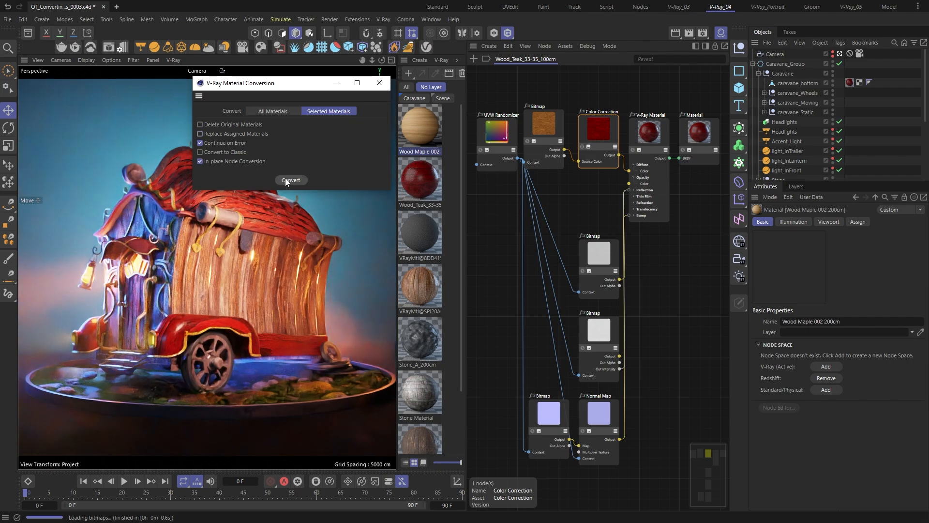
pyautogui.click(291, 182)
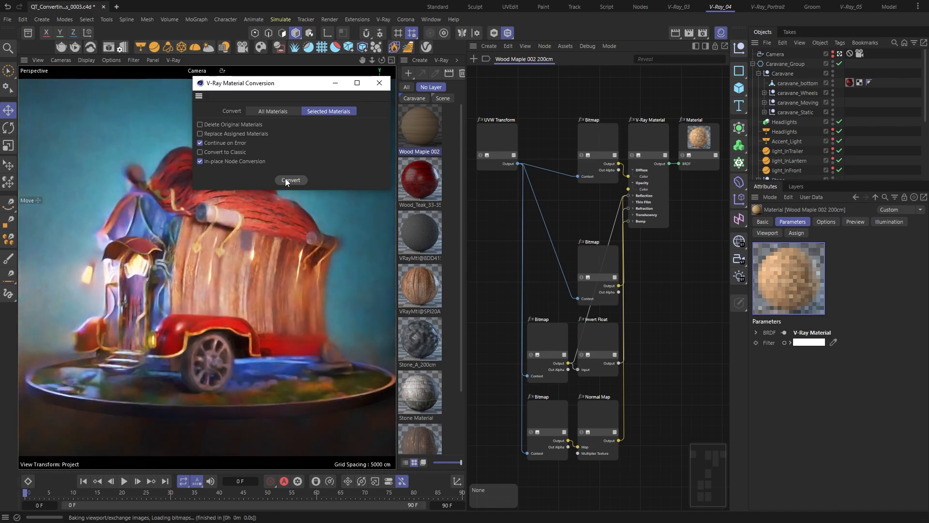
pyautogui.click(291, 180)
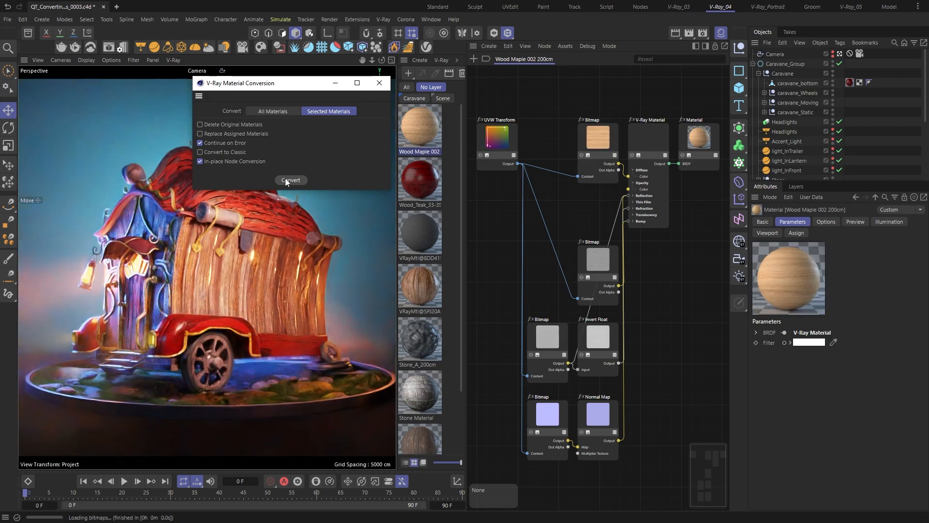
# Switch the render node space to Redshift and frame Wood Maple 002's preserved Redshift graph
pyautogui.click(329, 19)
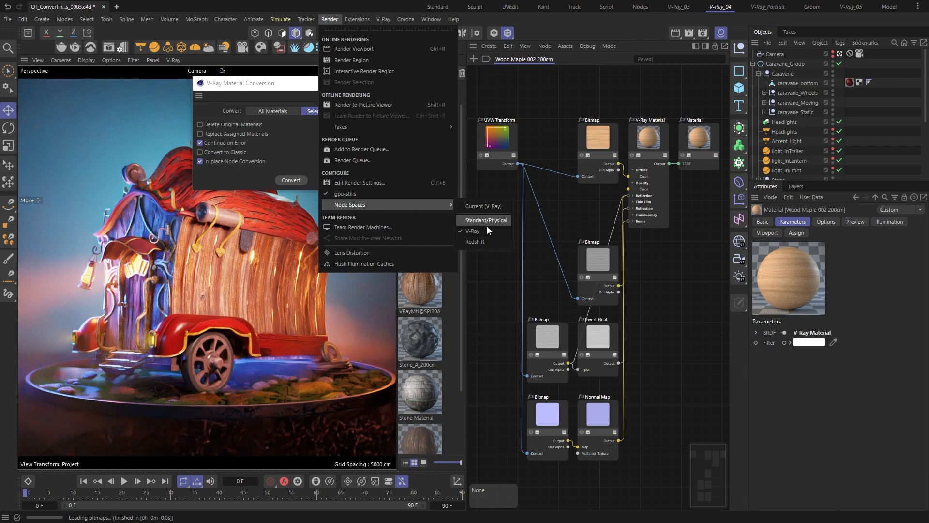
pyautogui.click(485, 220)
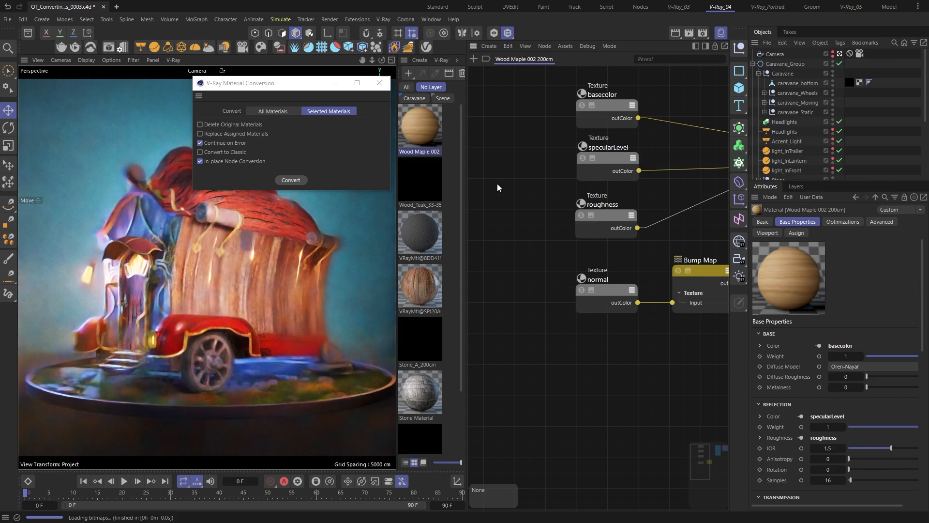
pyautogui.click(290, 180)
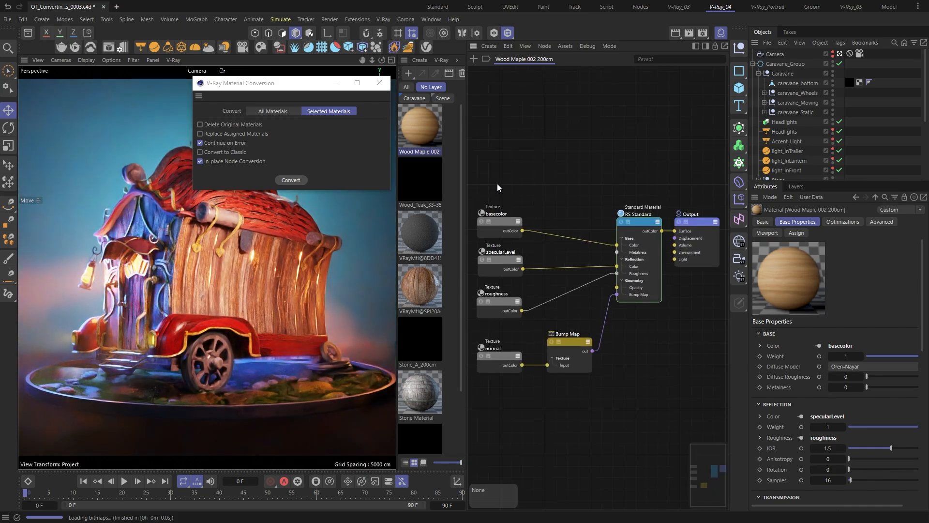
pyautogui.click(329, 19)
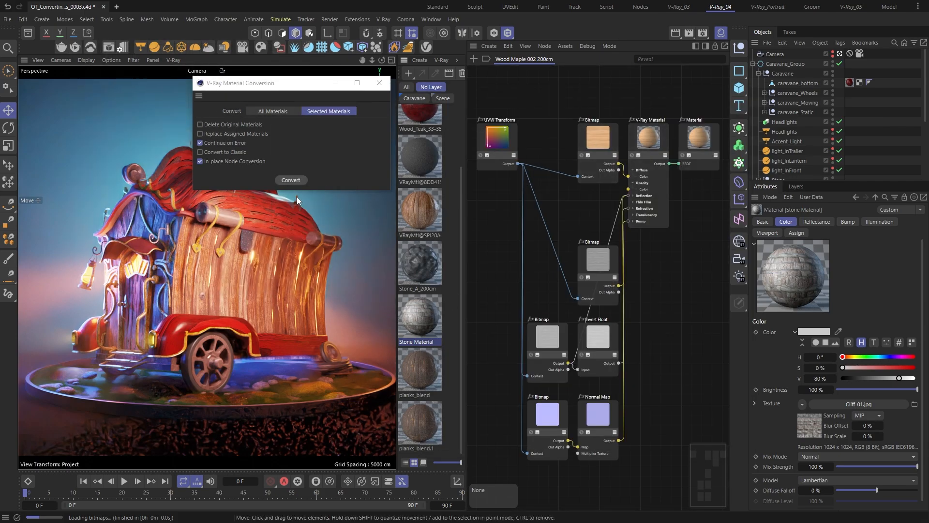
# Convert Stone Material into the V-Ray node copy Stone Material.1 and show its node graph
pyautogui.click(291, 180)
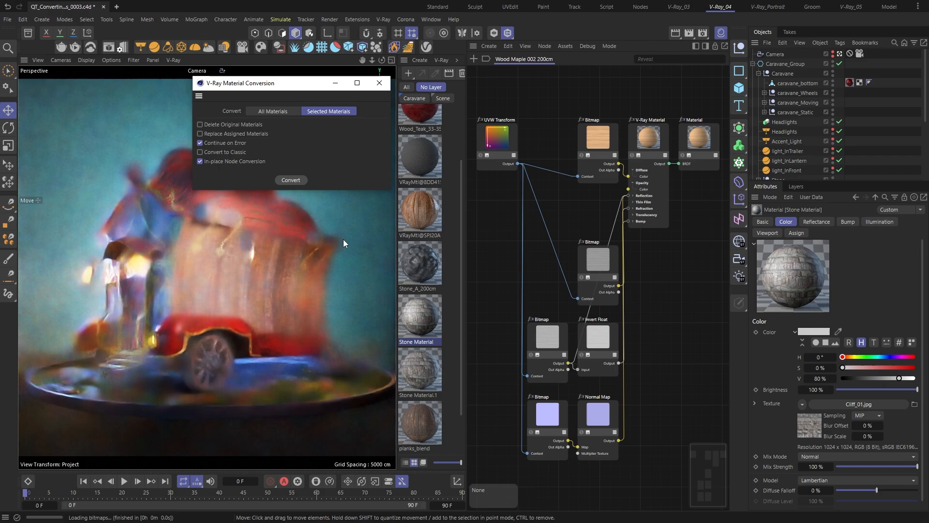
pyautogui.click(420, 370)
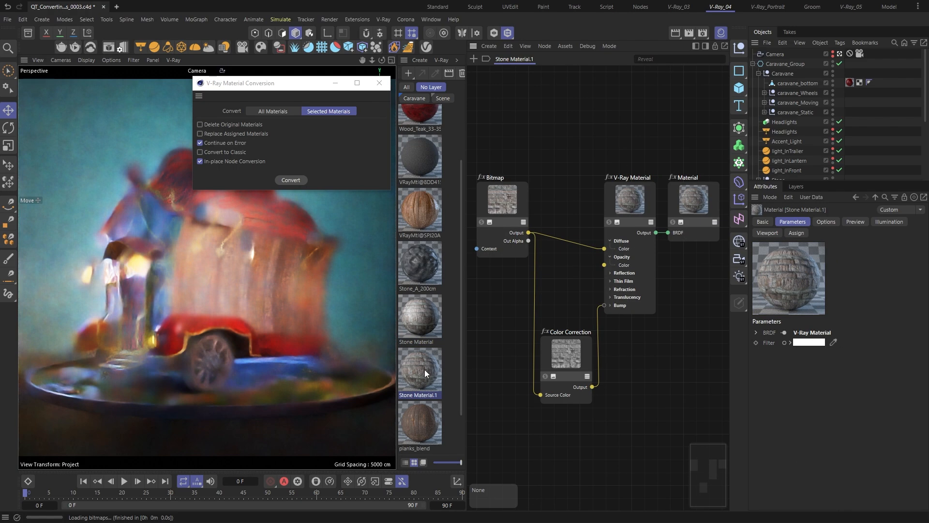